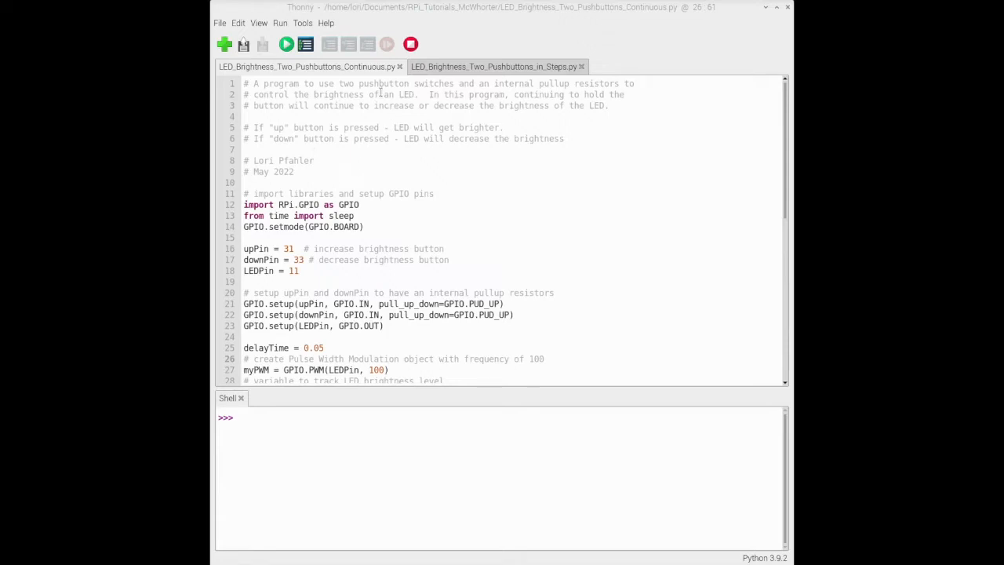
mouse_move(380, 107)
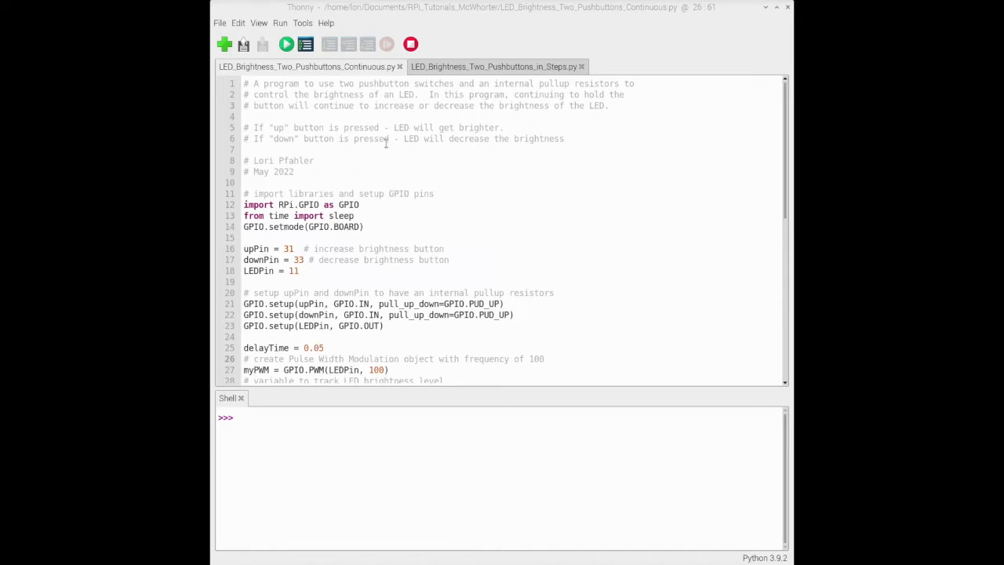
mouse_move(417, 152)
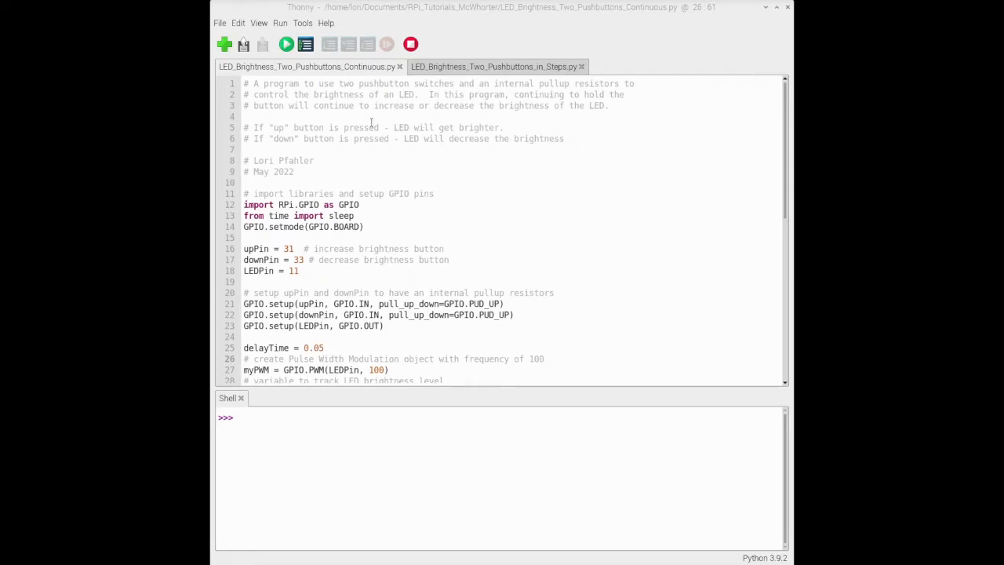
mouse_move(384, 114)
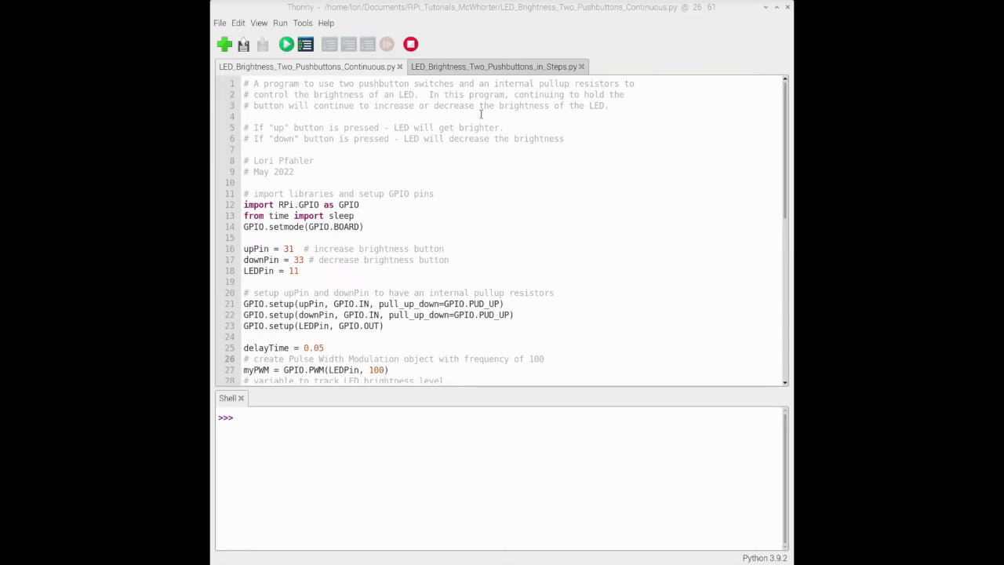
mouse_move(442, 132)
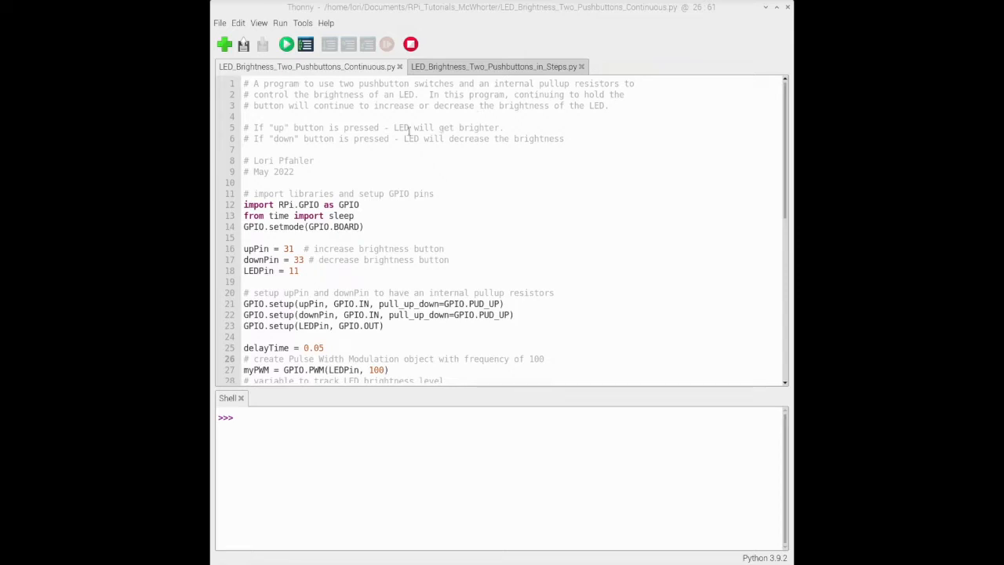
mouse_move(389, 179)
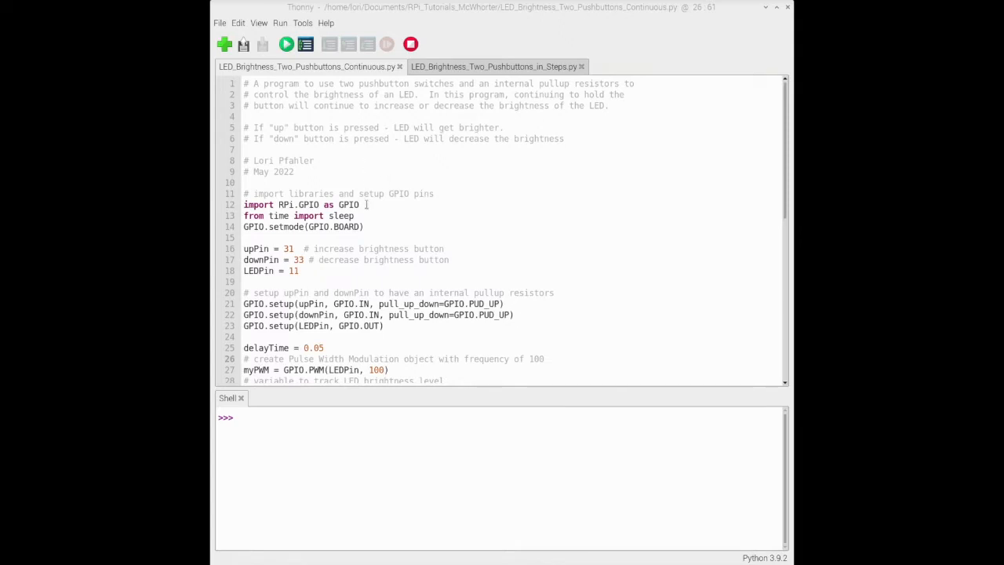
Step: Scroll through the LED brightness script in the editor to review the button-handling code
scroll("down", 3)
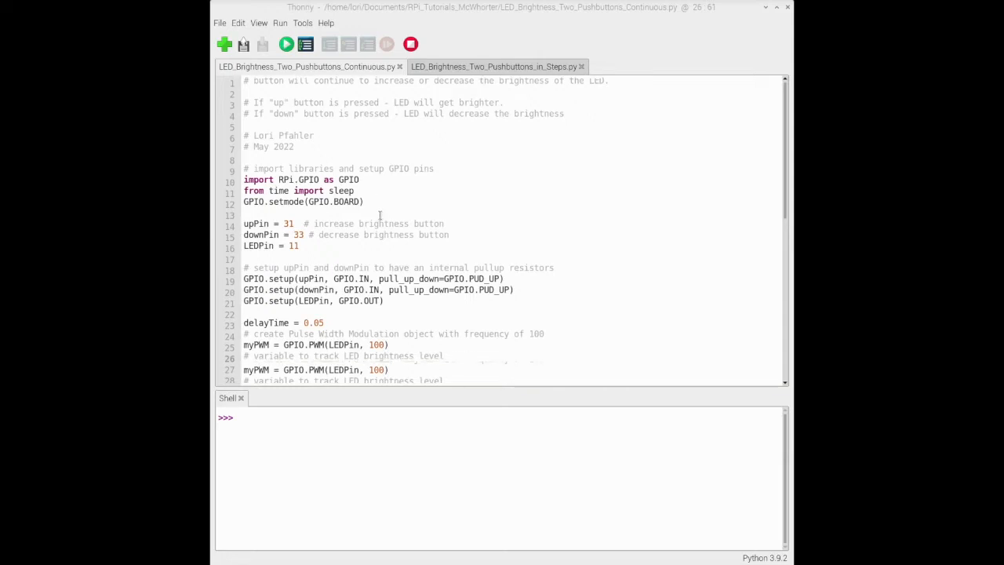
scroll("down", 3)
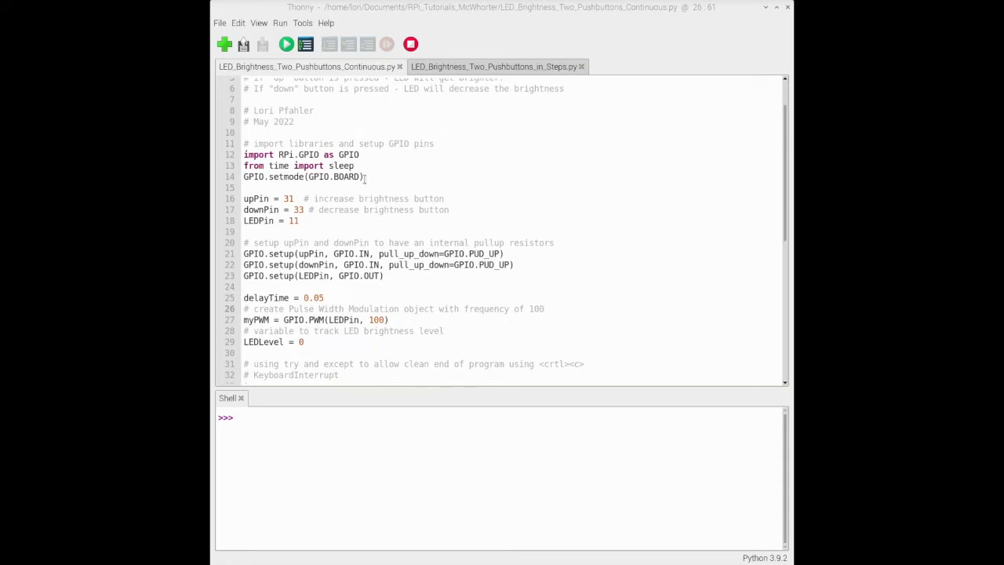
scroll("down", 3)
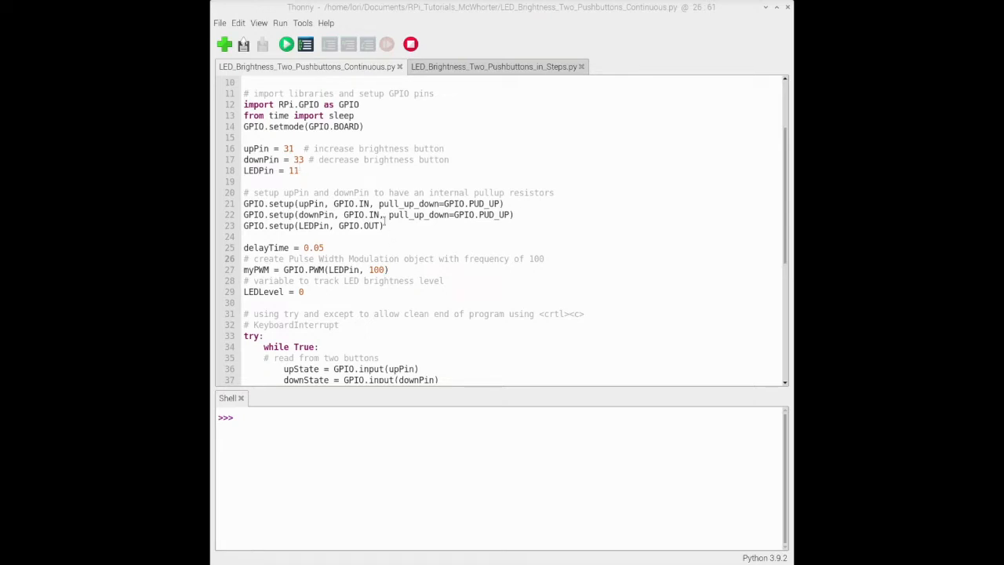
scroll("down", 3)
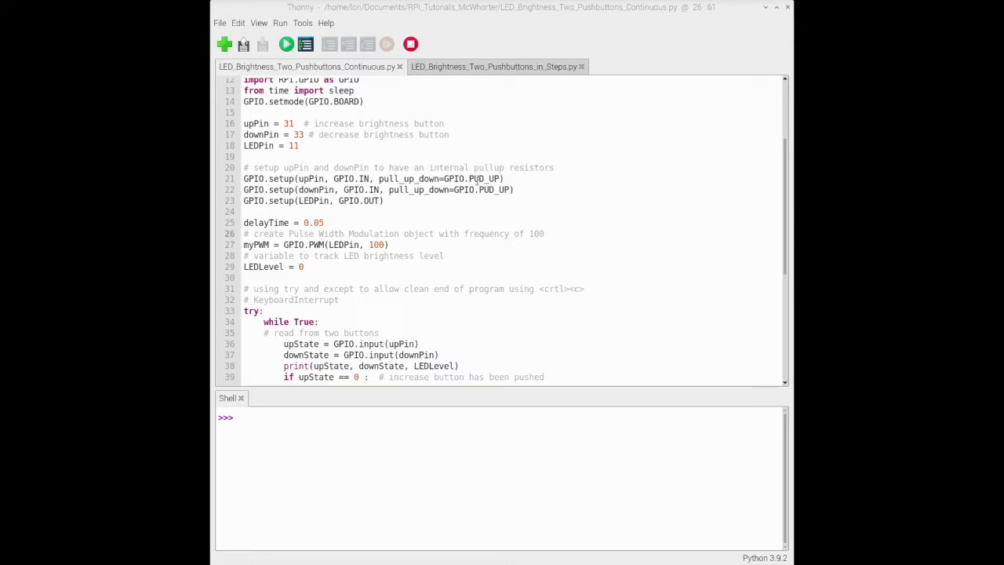
mouse_move(399, 201)
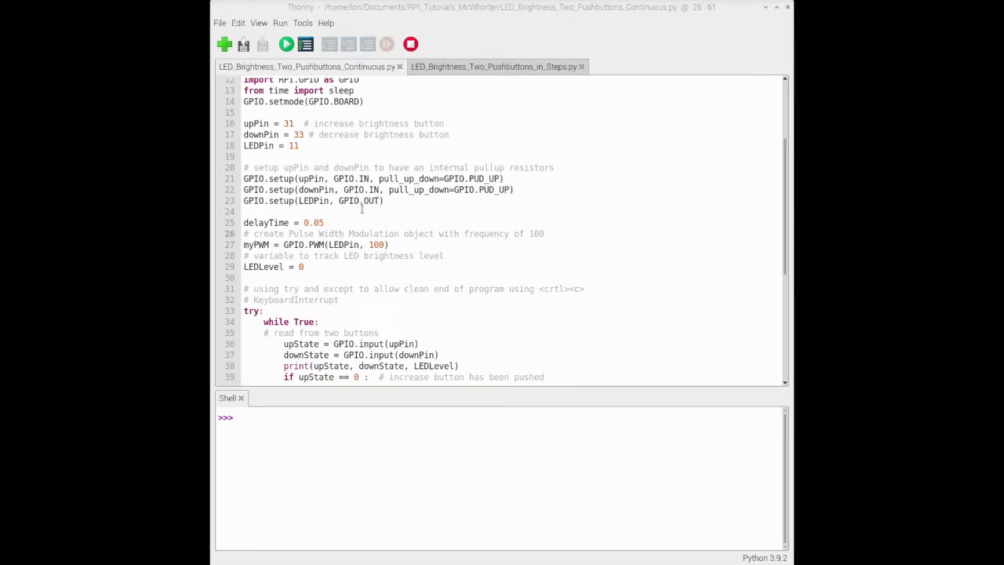
scroll("down", 3)
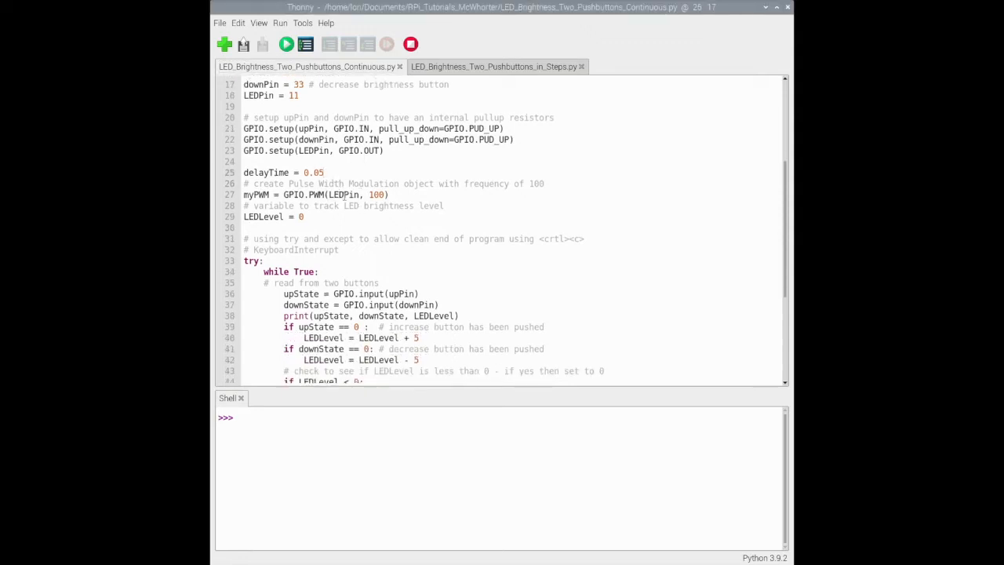
left_click(324, 171)
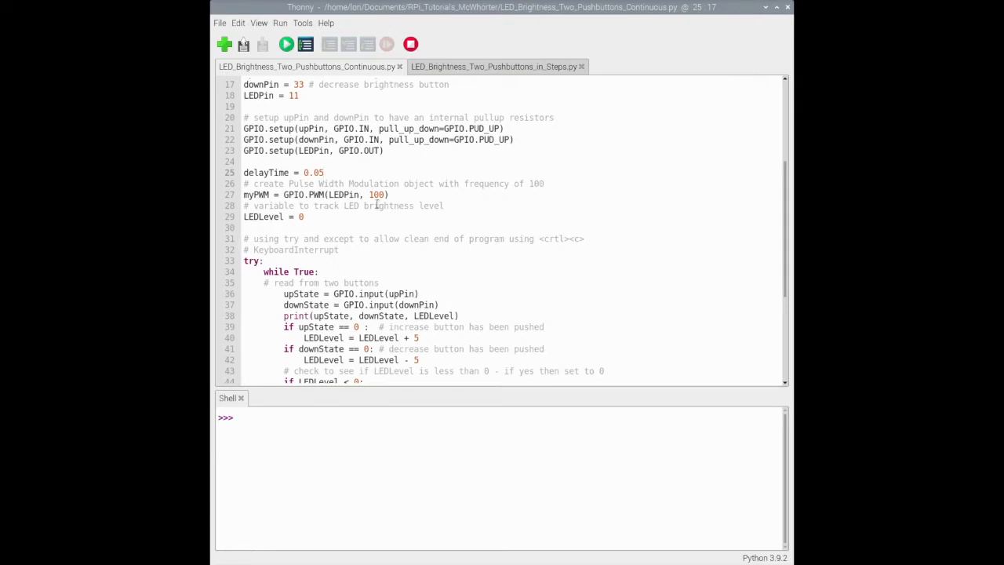
left_click(323, 172)
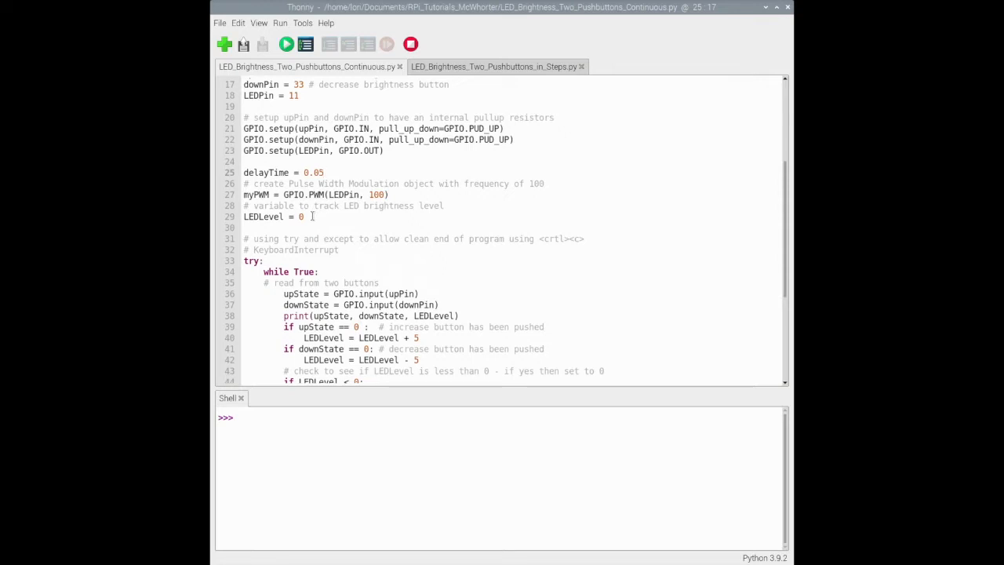
scroll("down", 3)
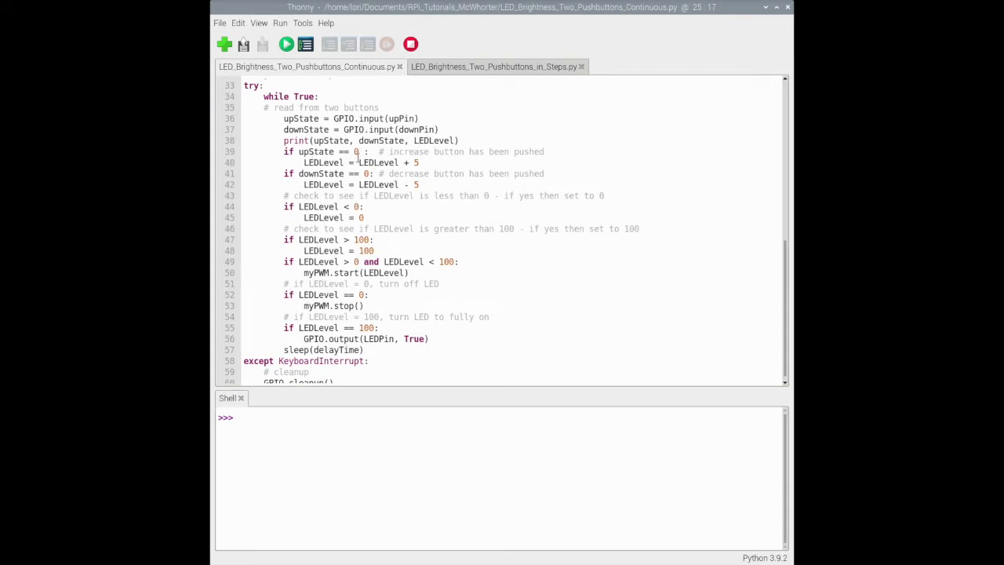
mouse_move(398, 168)
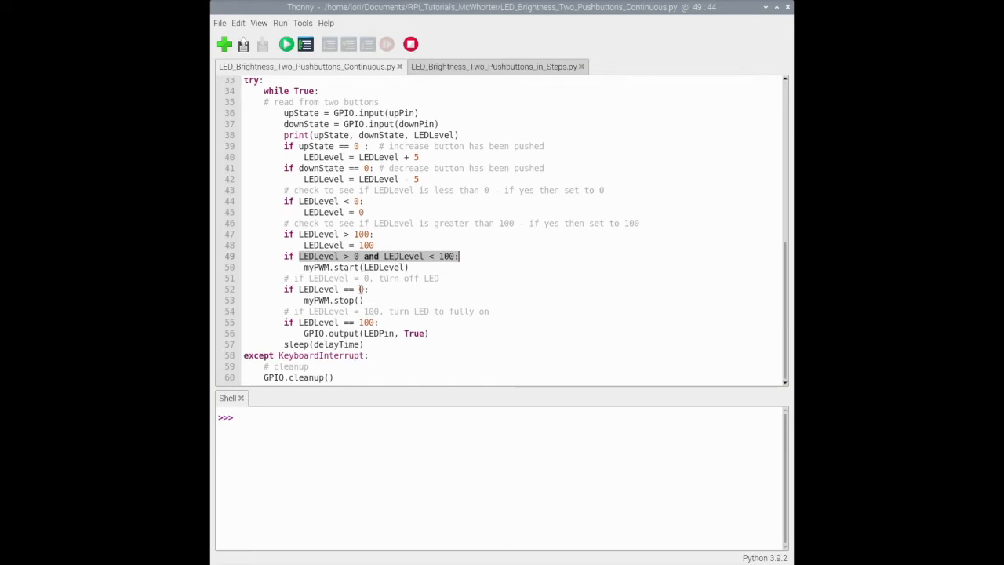
Step: Highlight the statement that turns the LED fully on, then run the script so the shell prints button states with LEDLevel climbing to 100
left_click(353, 289)
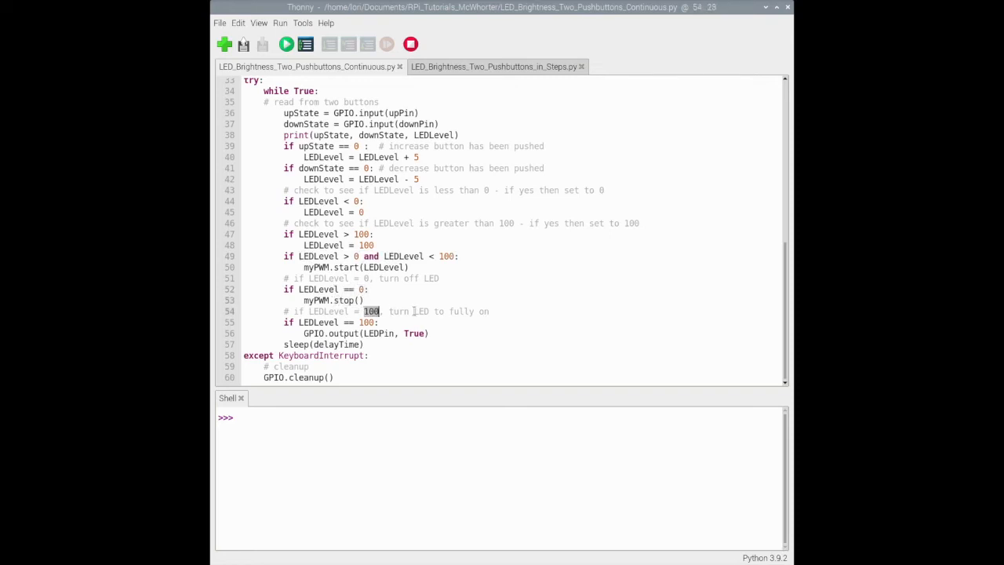
left_click_drag(383, 310, 443, 311)
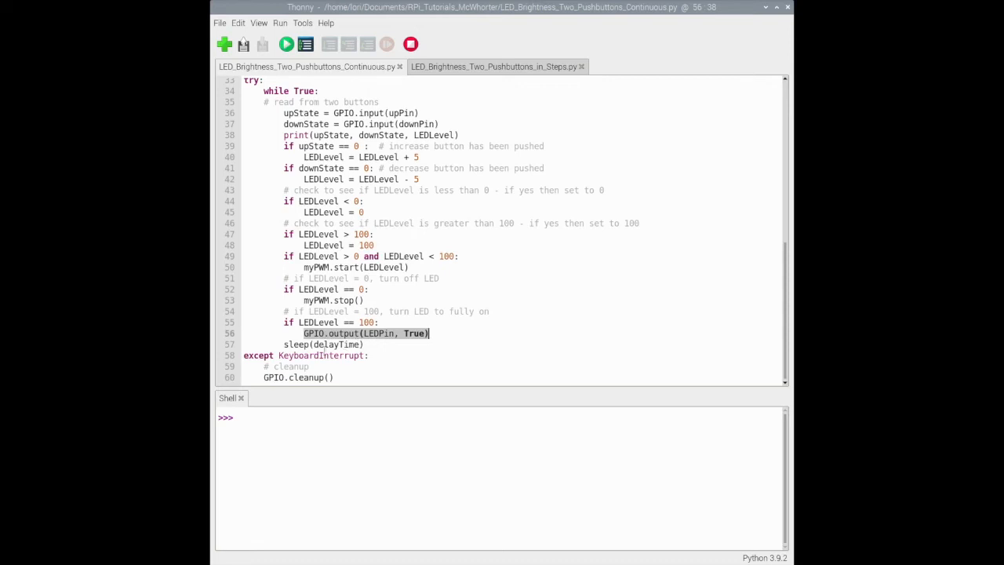
mouse_move(311, 386)
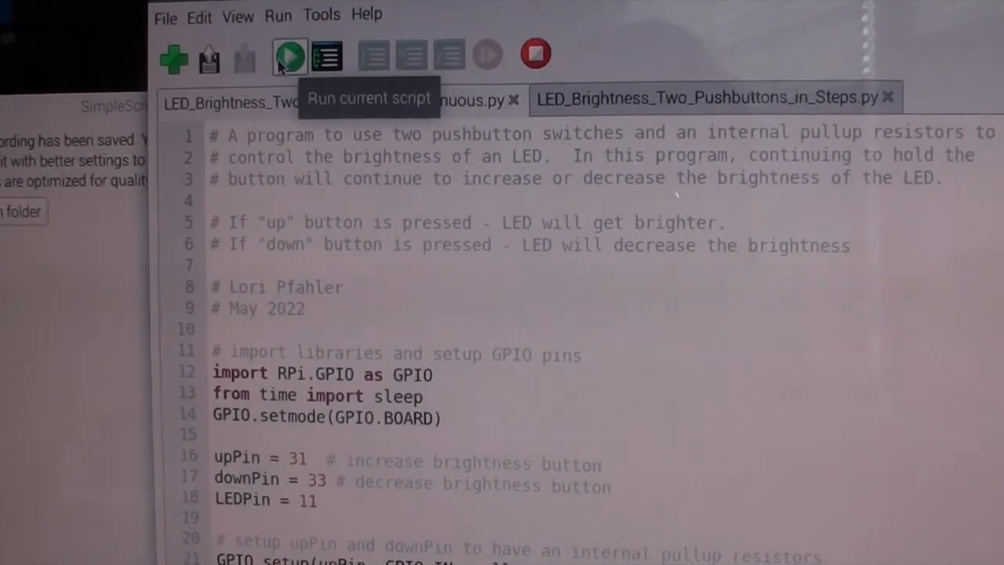
left_click(289, 55)
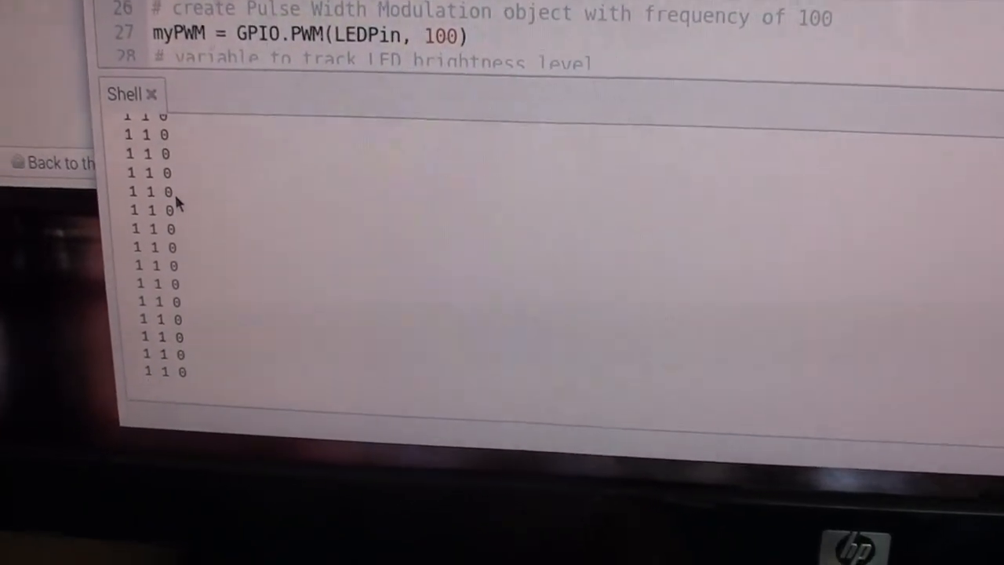
scroll("down", 3)
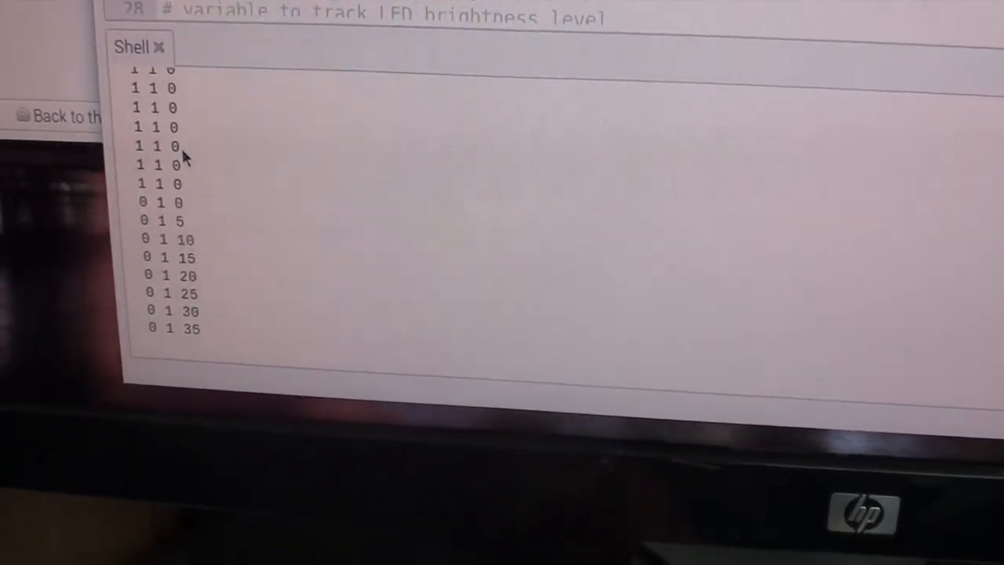
scroll("down", 3)
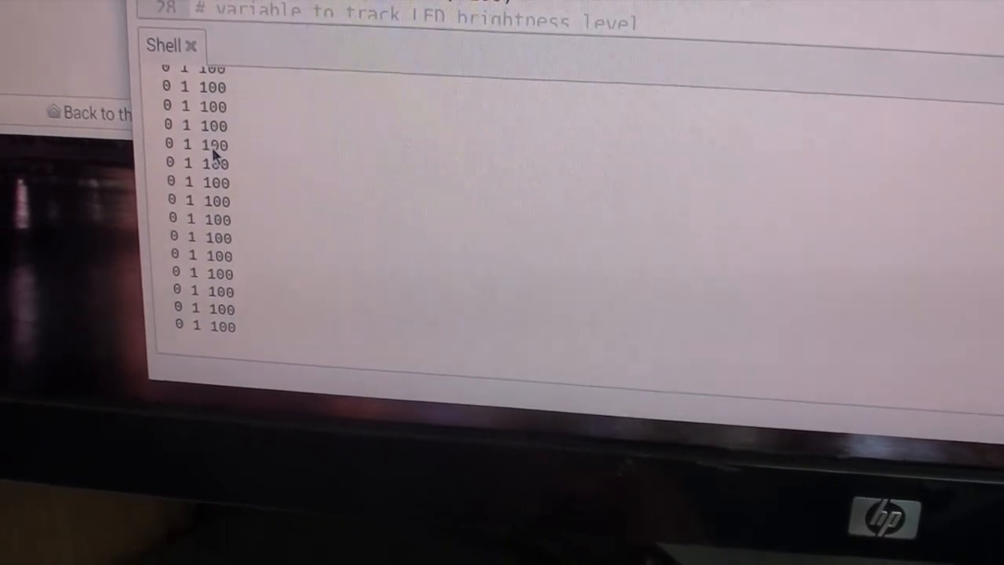